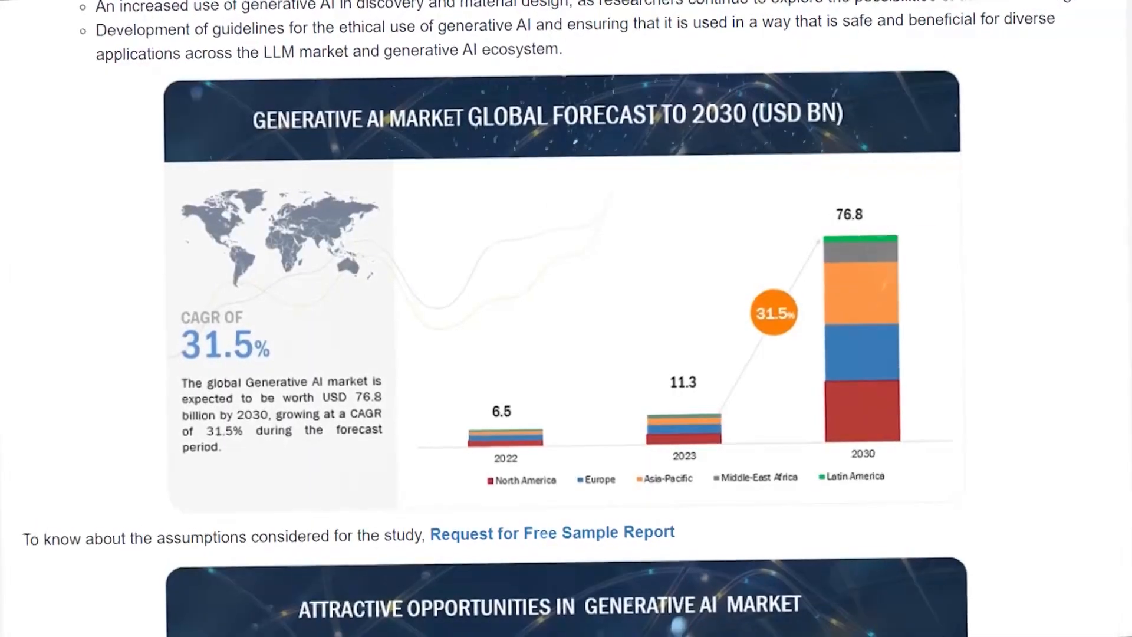
scroll(down, 3)
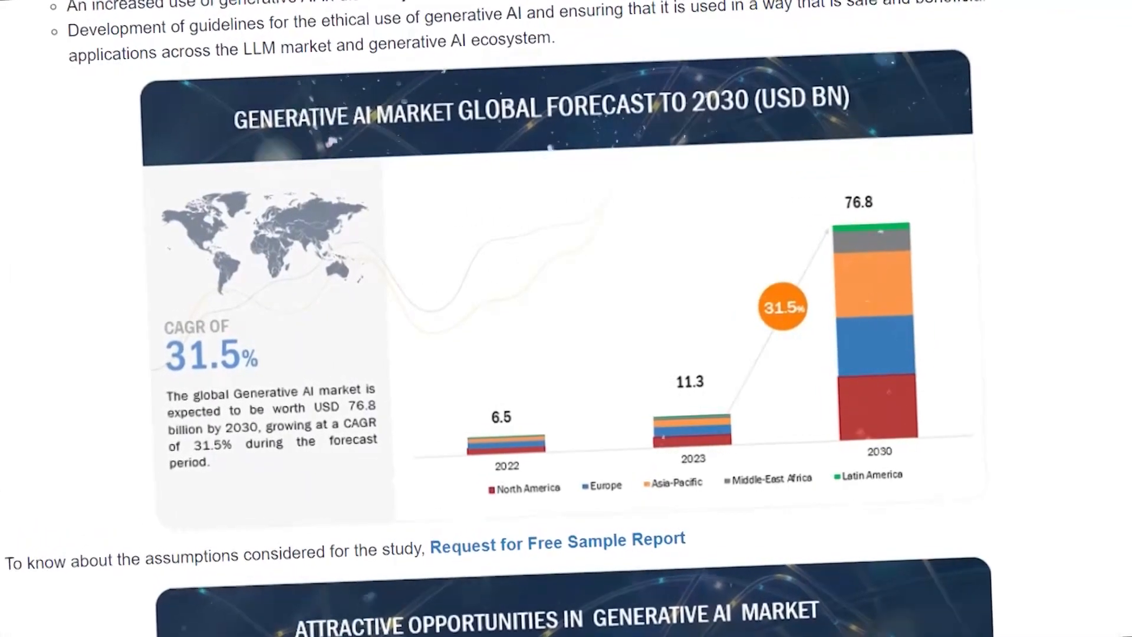